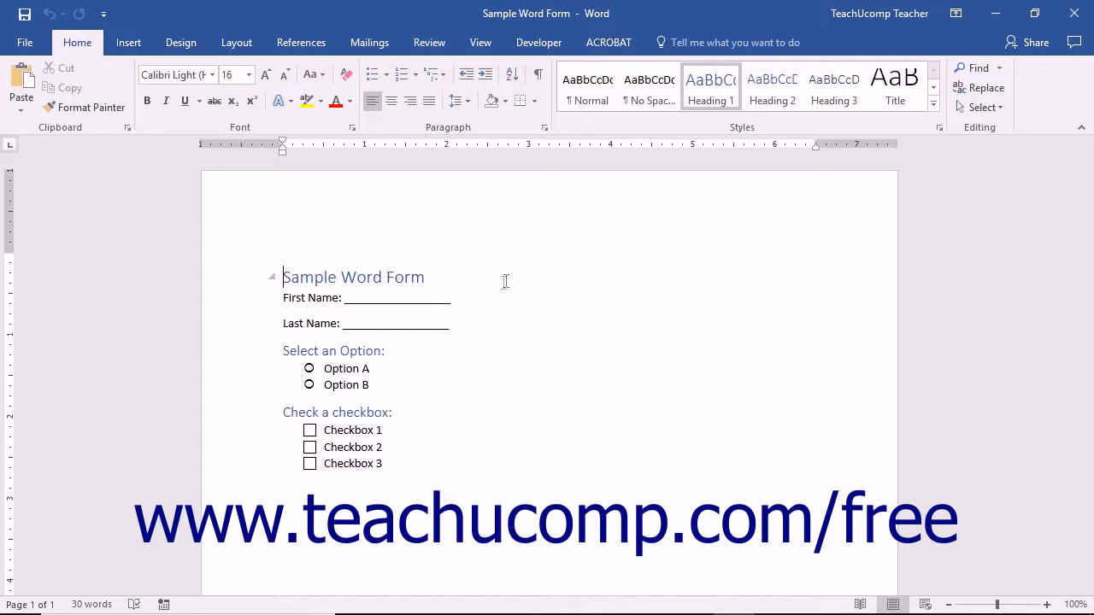
- Launch the Prepare Form tool from Tools under Forms & Signatures
left_click(396, 298)
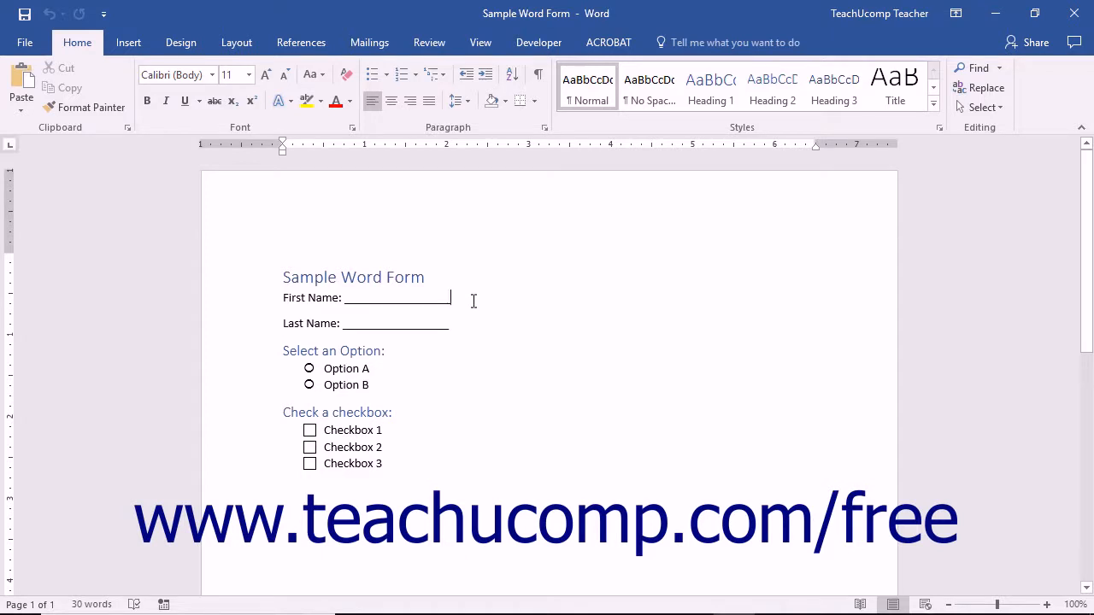
mouse_move(465, 306)
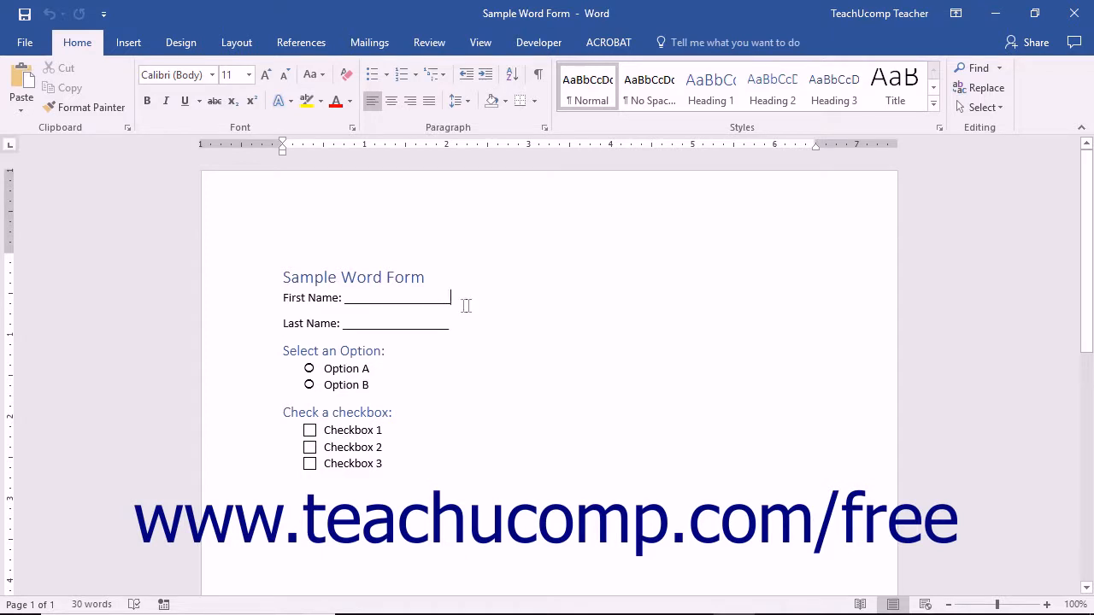
left_click(308, 370)
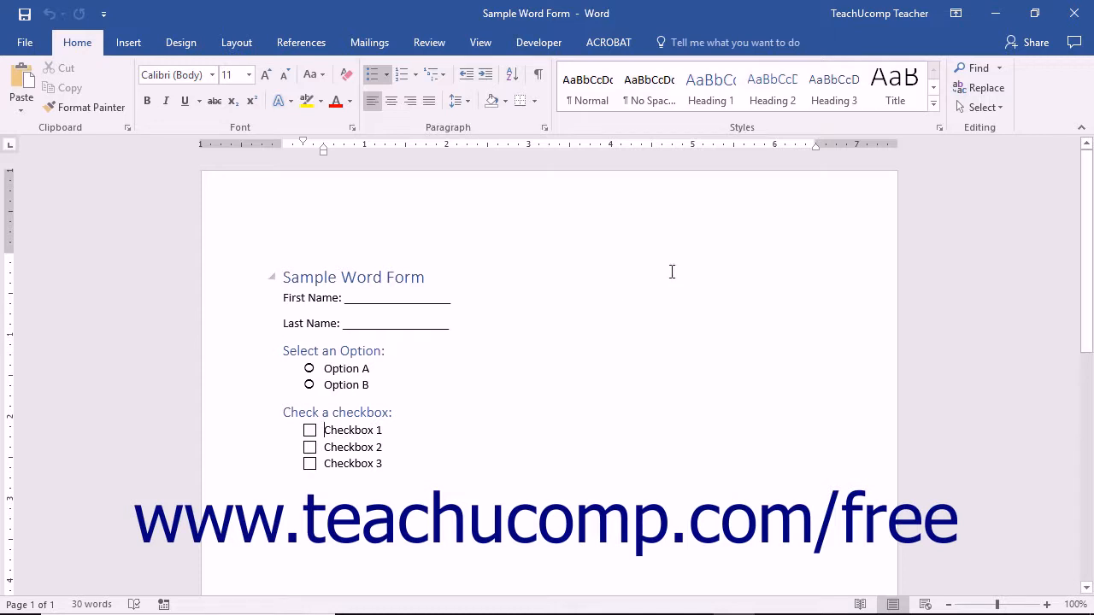
mouse_move(24, 41)
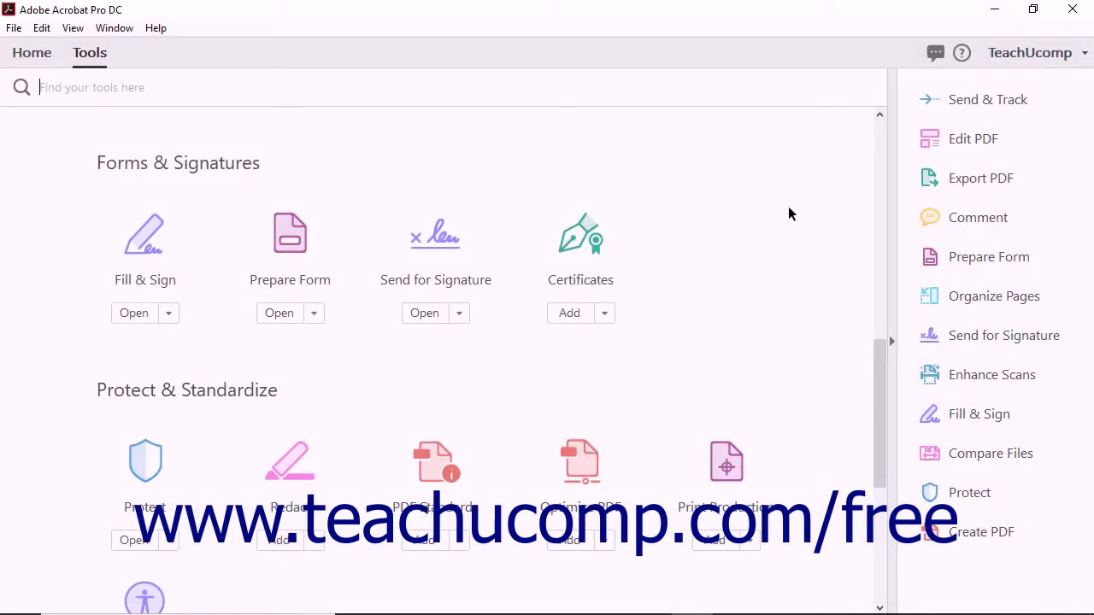
mouse_move(649, 231)
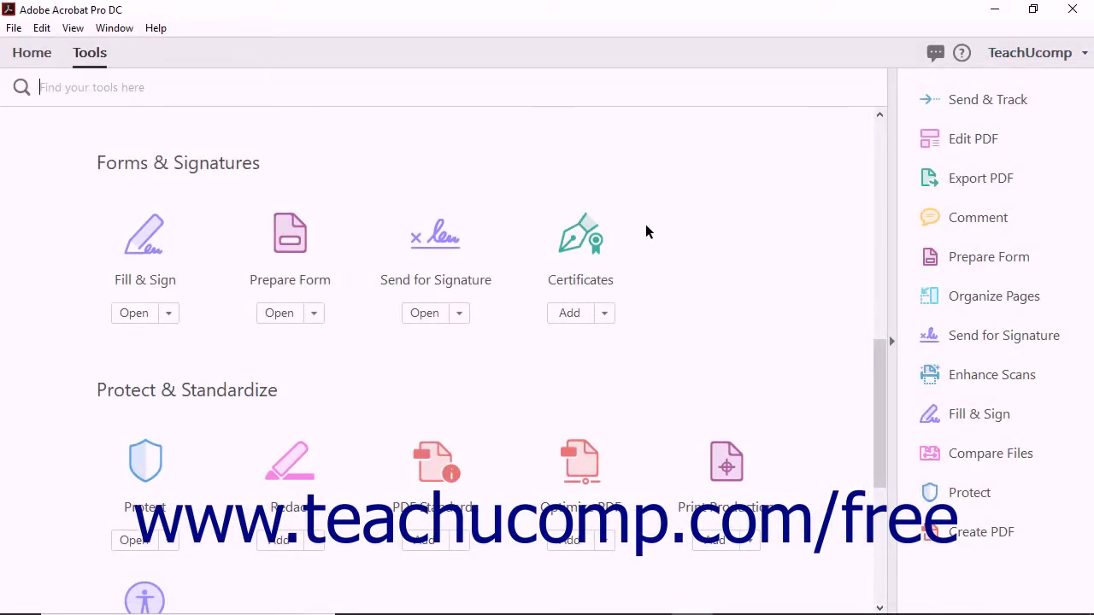
mouse_move(289, 234)
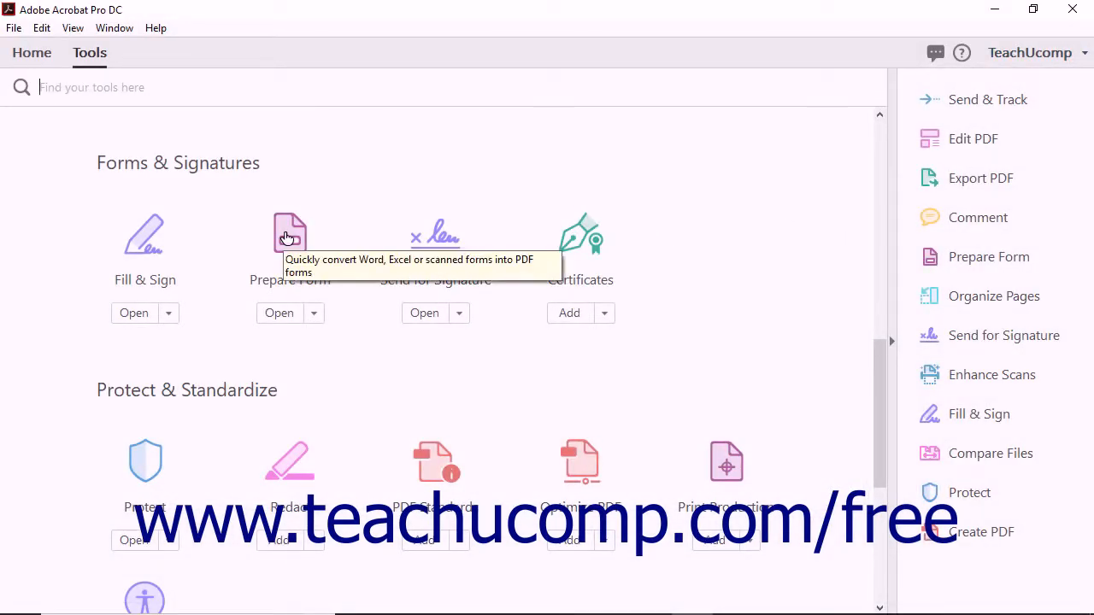
mouse_move(289, 236)
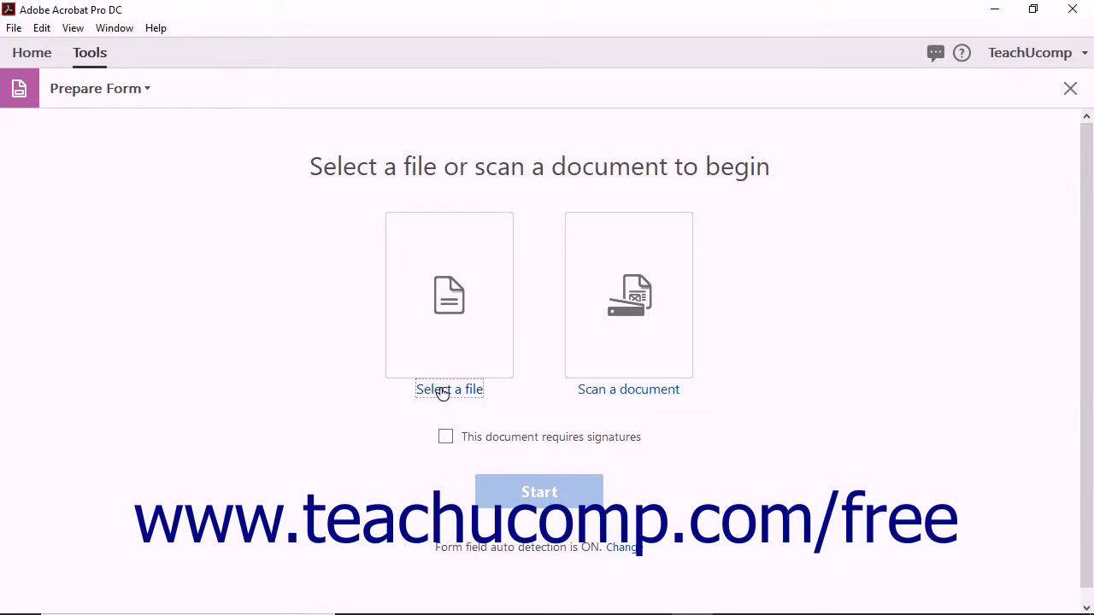
- Select 'Sample Word Form' as the source document and start its conversion to a fillable form
left_click(448, 390)
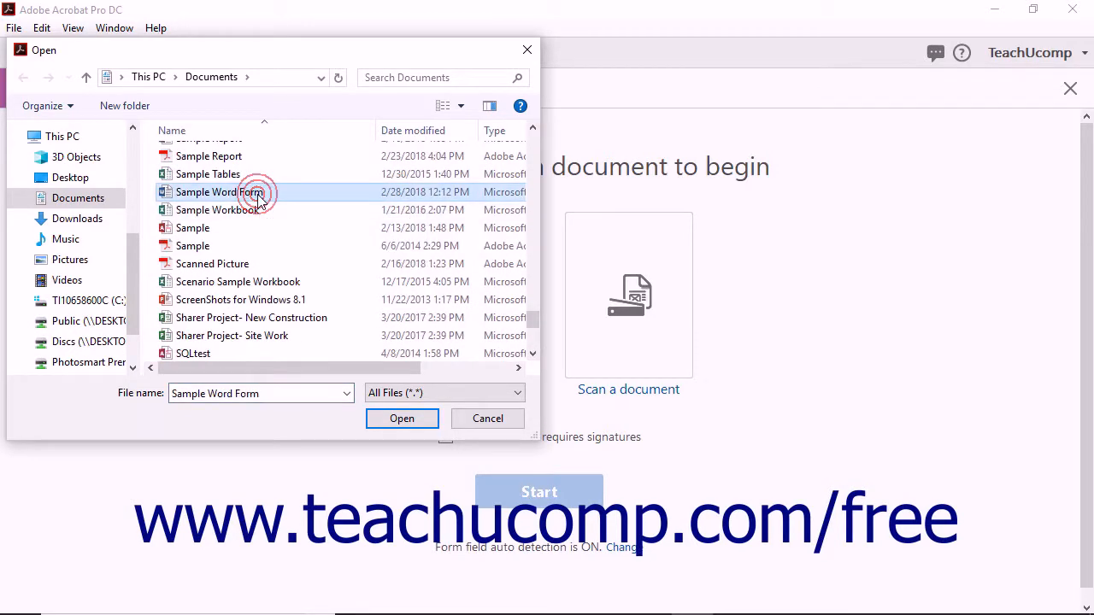
left_click(402, 417)
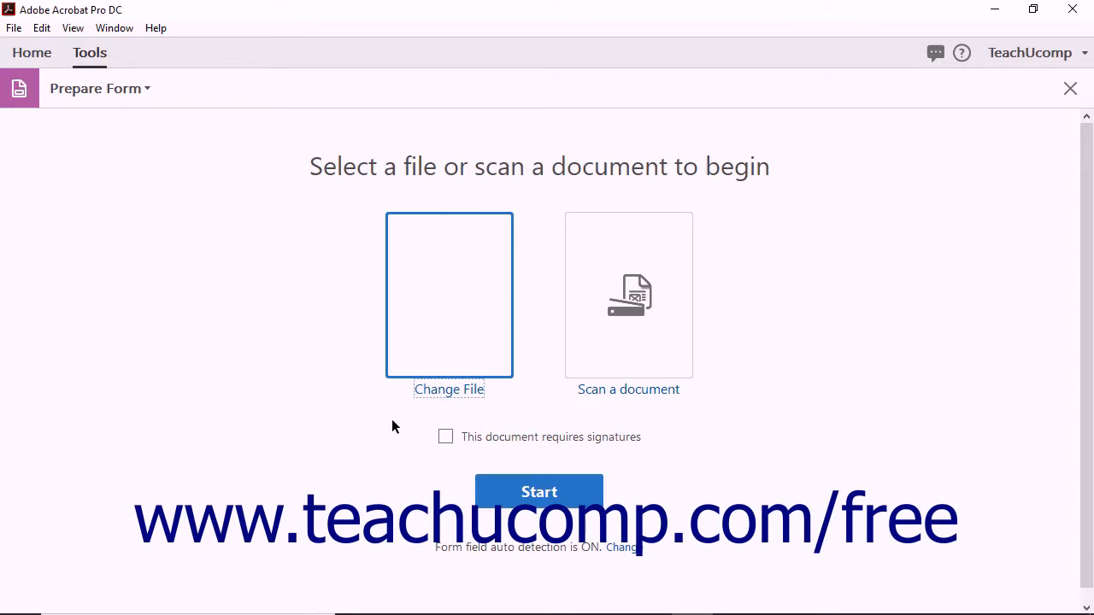
left_click(448, 294)
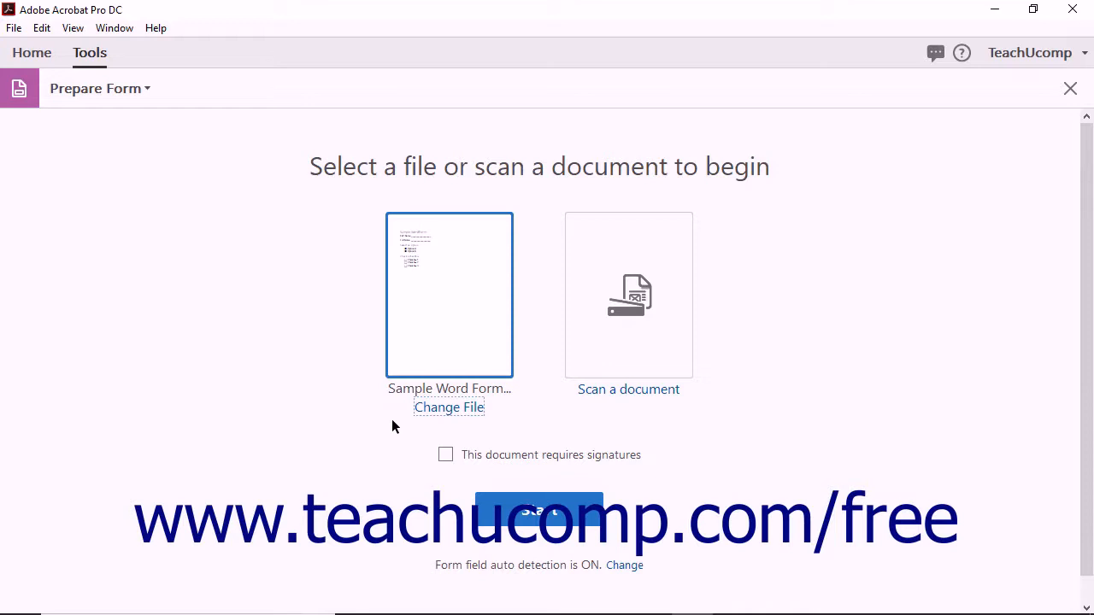
mouse_move(444, 458)
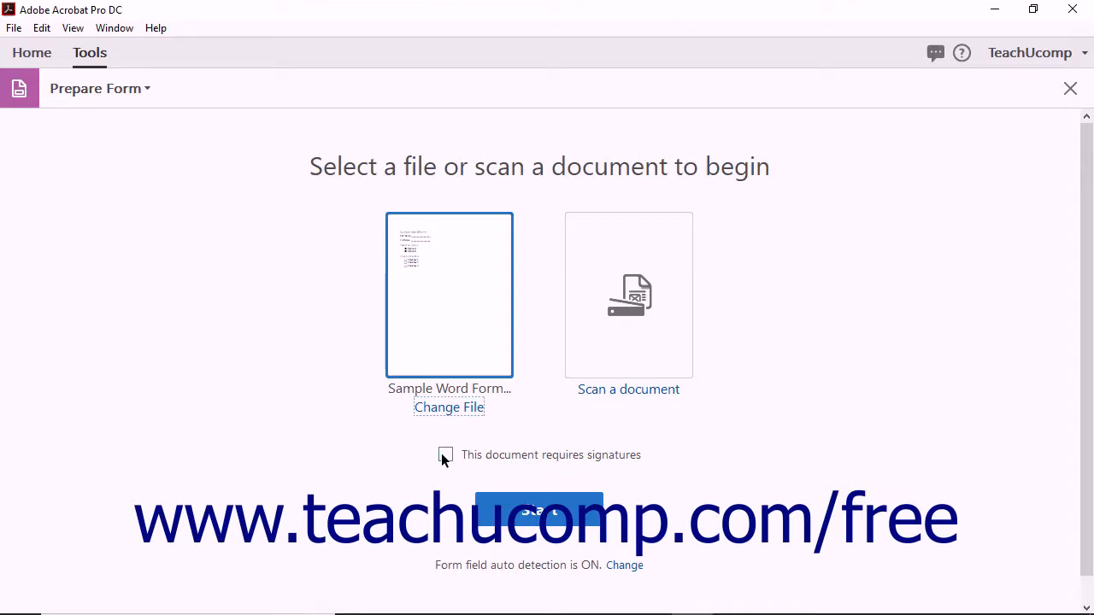
left_click(538, 506)
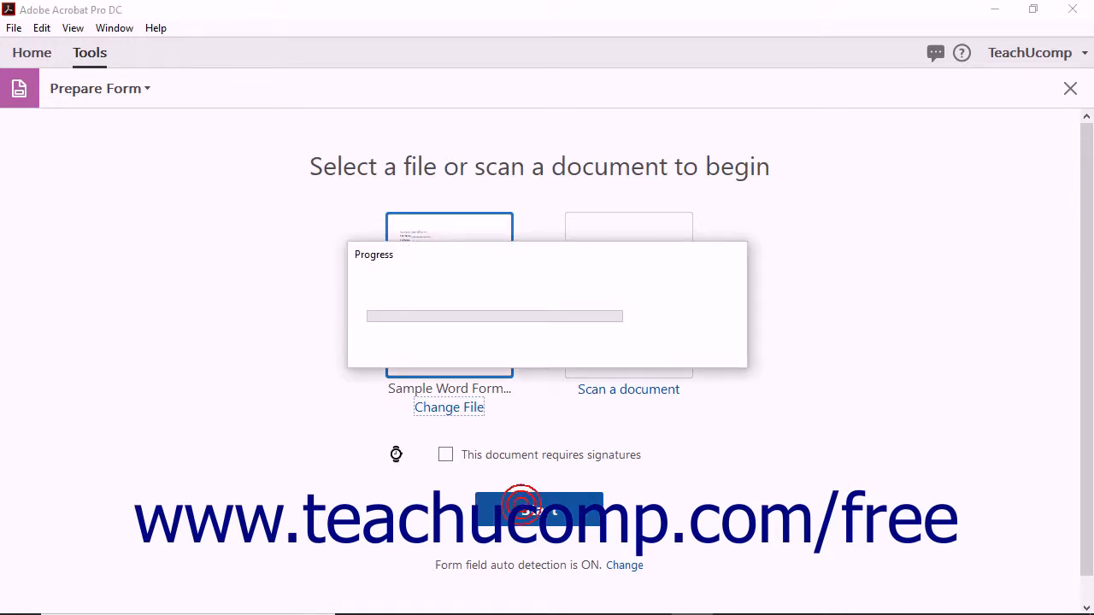
mouse_move(328, 439)
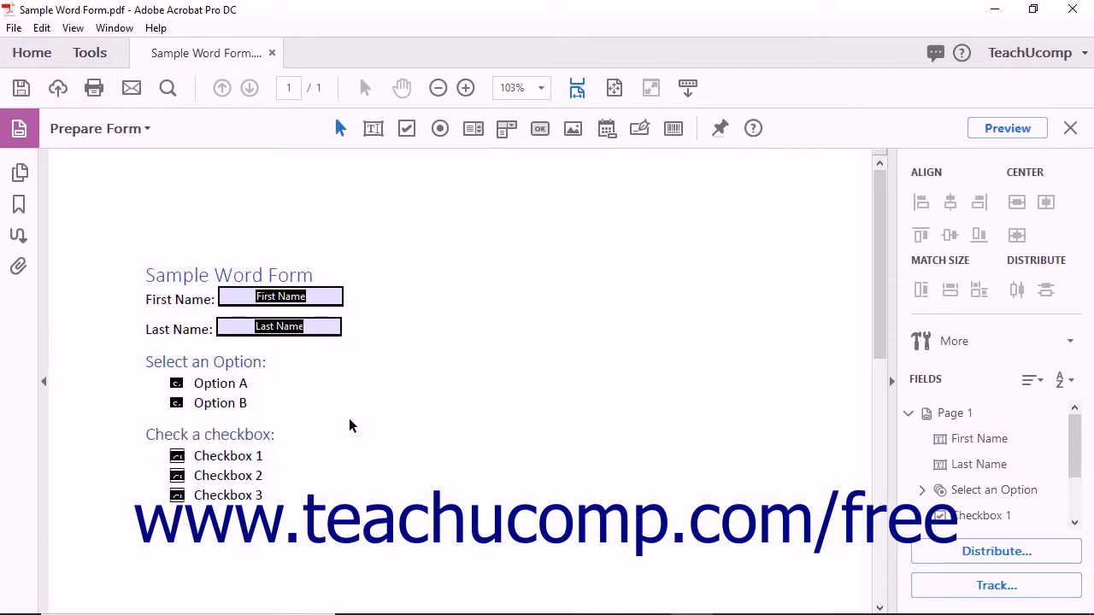
mouse_move(928, 415)
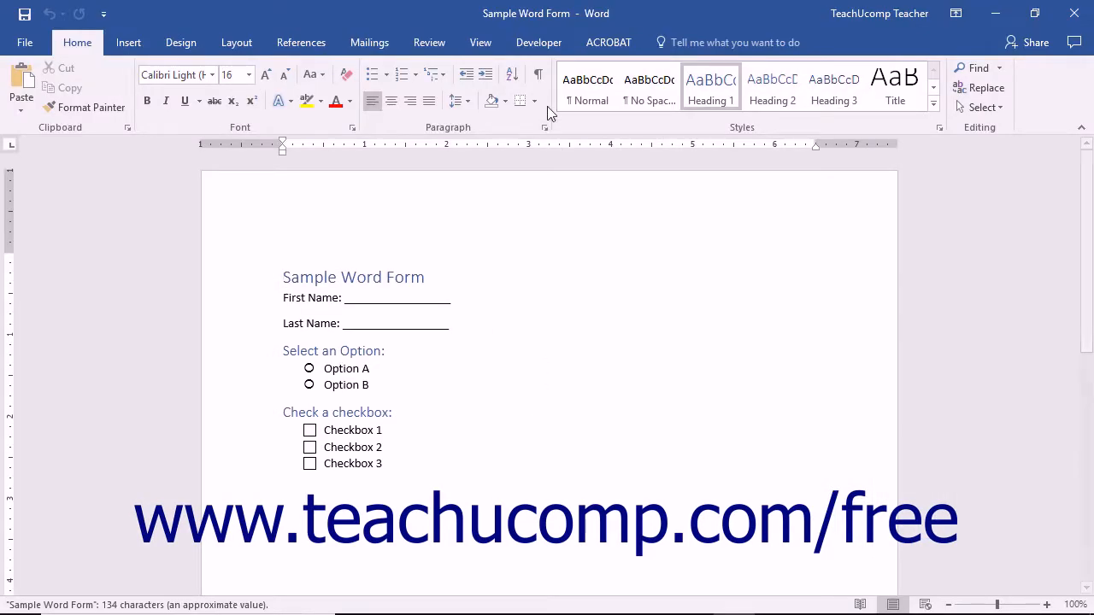
- Show Word's Developer controls and place the cursor after the First Name blank
left_click(538, 41)
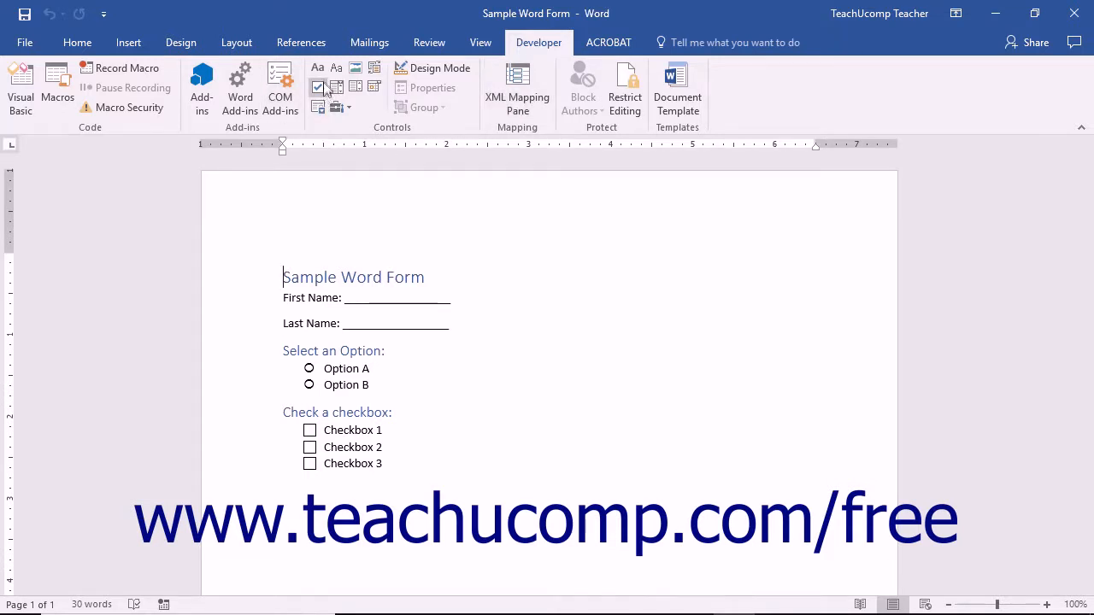
mouse_move(318, 106)
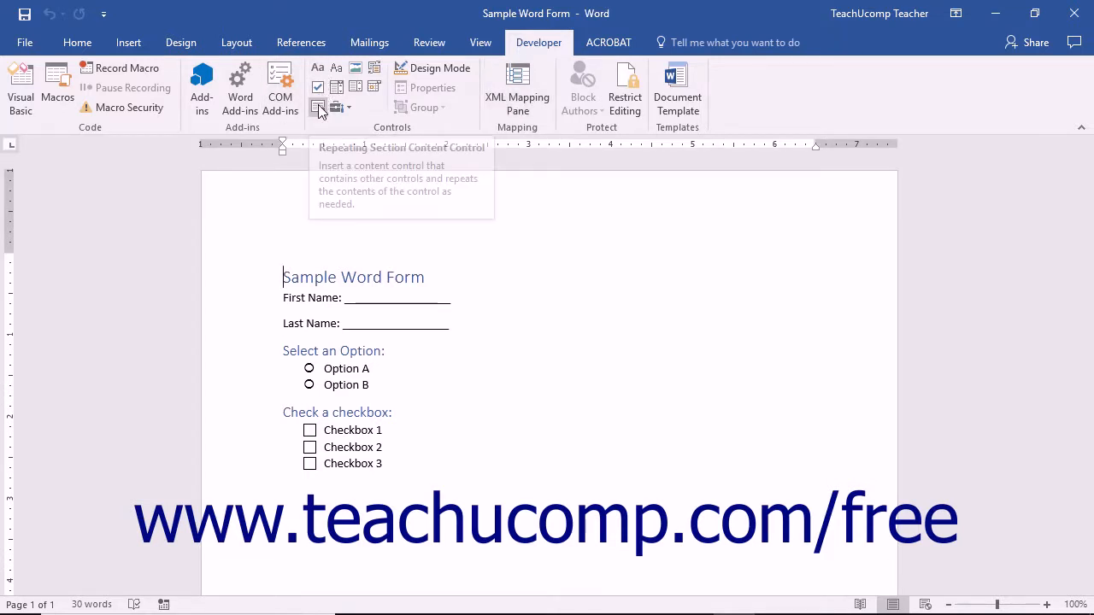
mouse_move(318, 87)
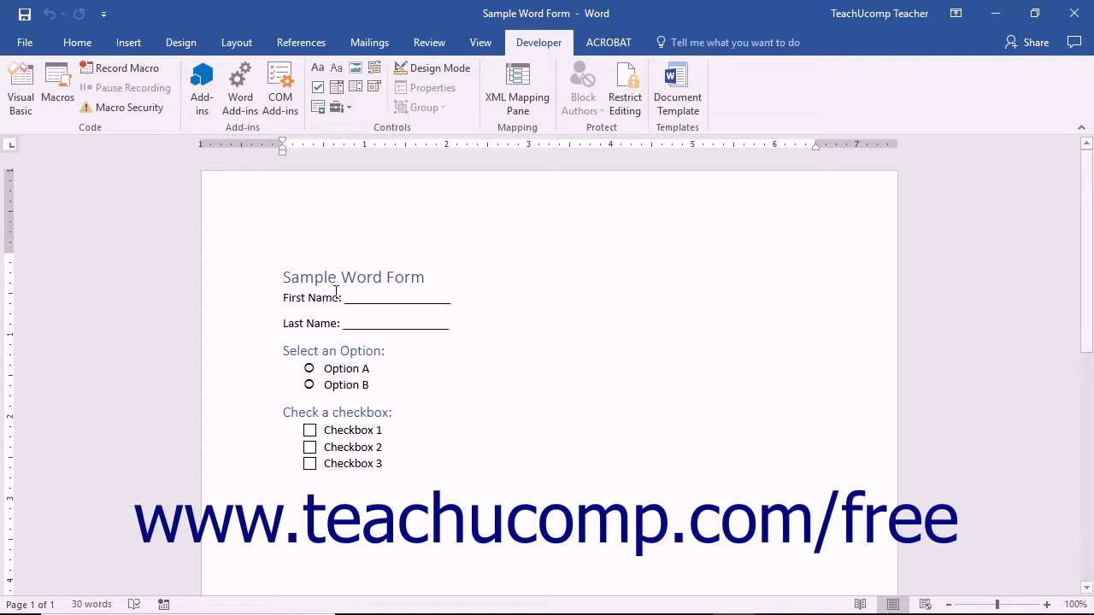
left_click(284, 277)
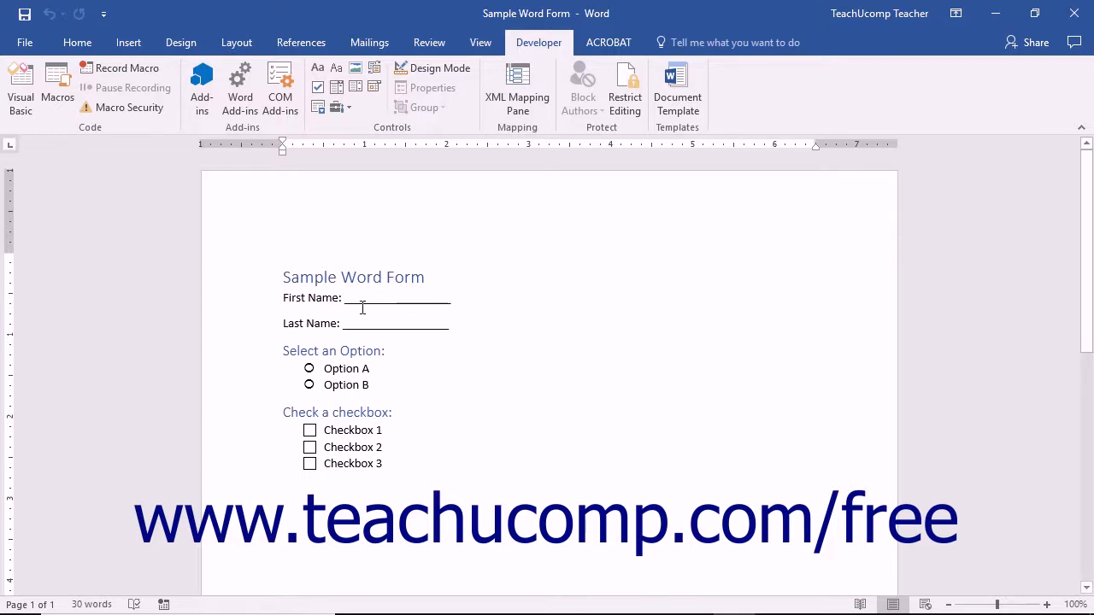
left_click(397, 298)
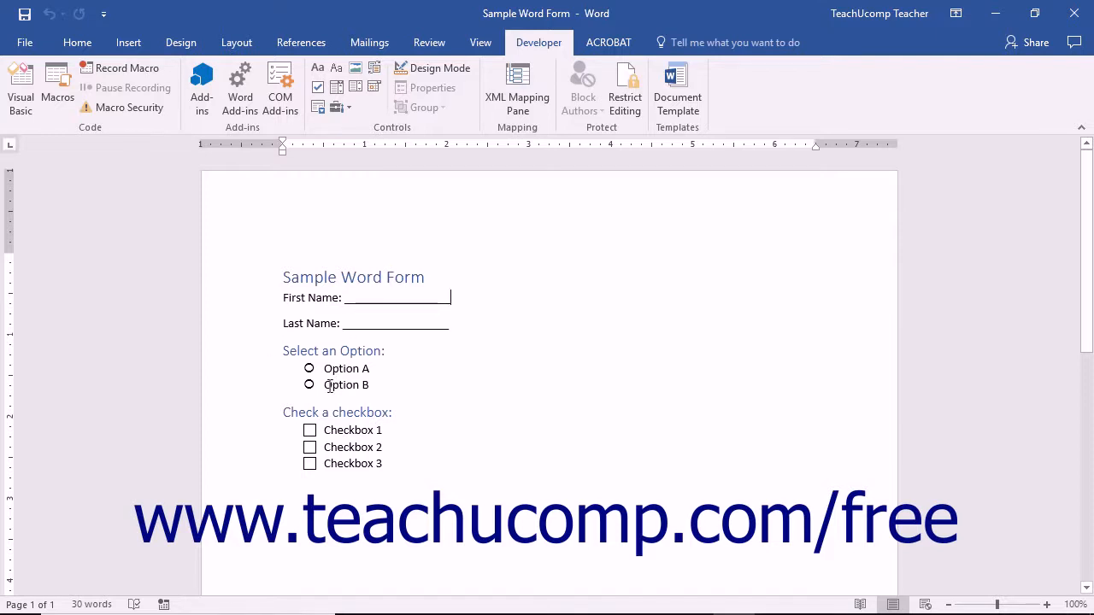